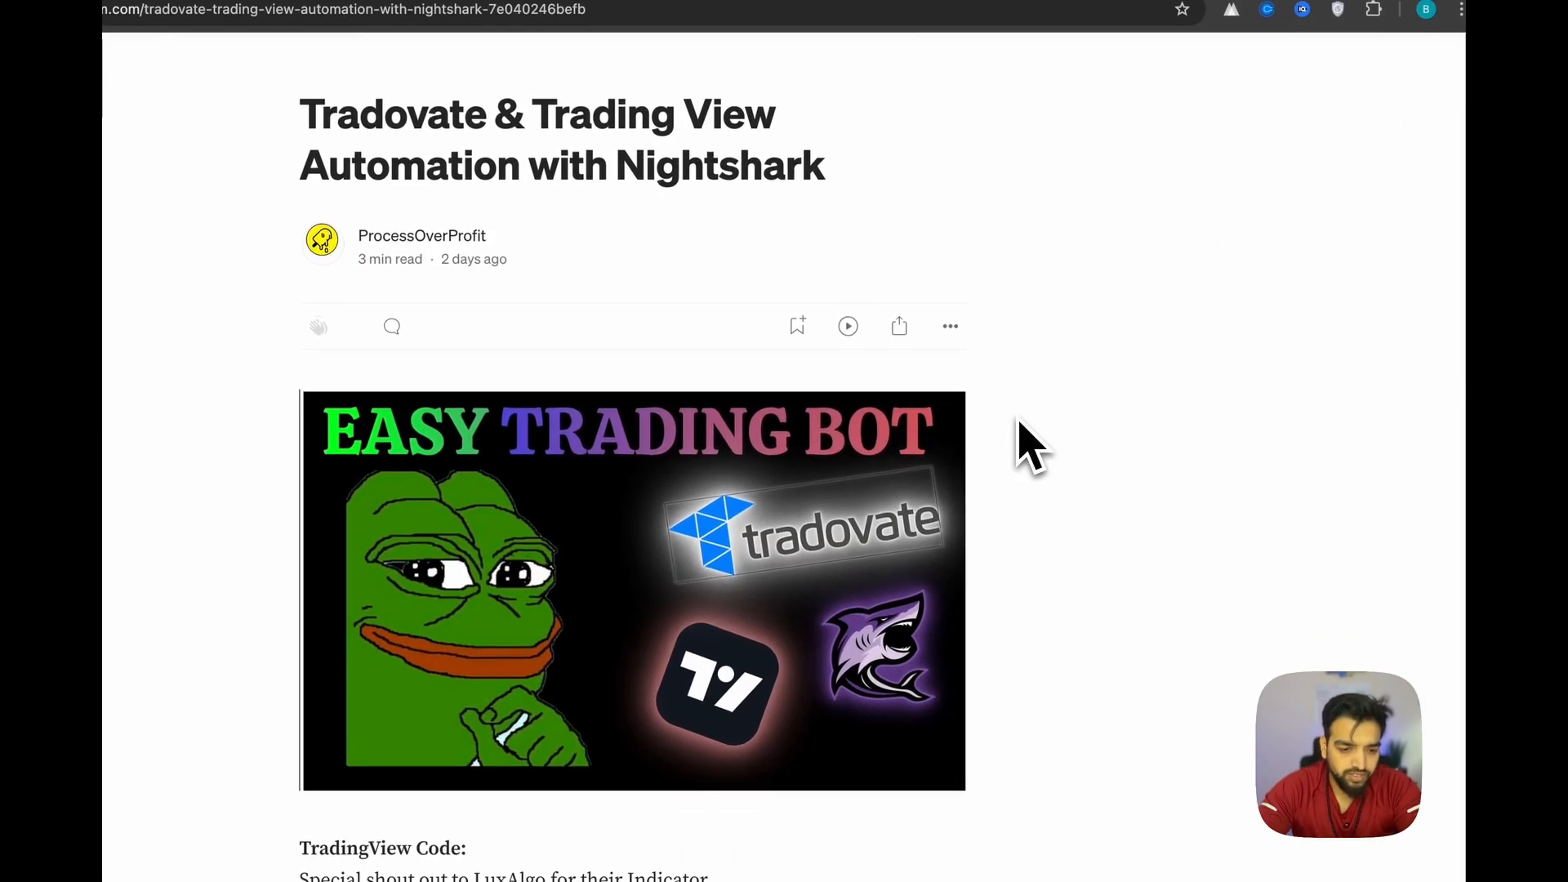
# Step: Scroll the Medium article past the TradingView Code block to the NightShark Code heading
pyautogui.scroll(-3)
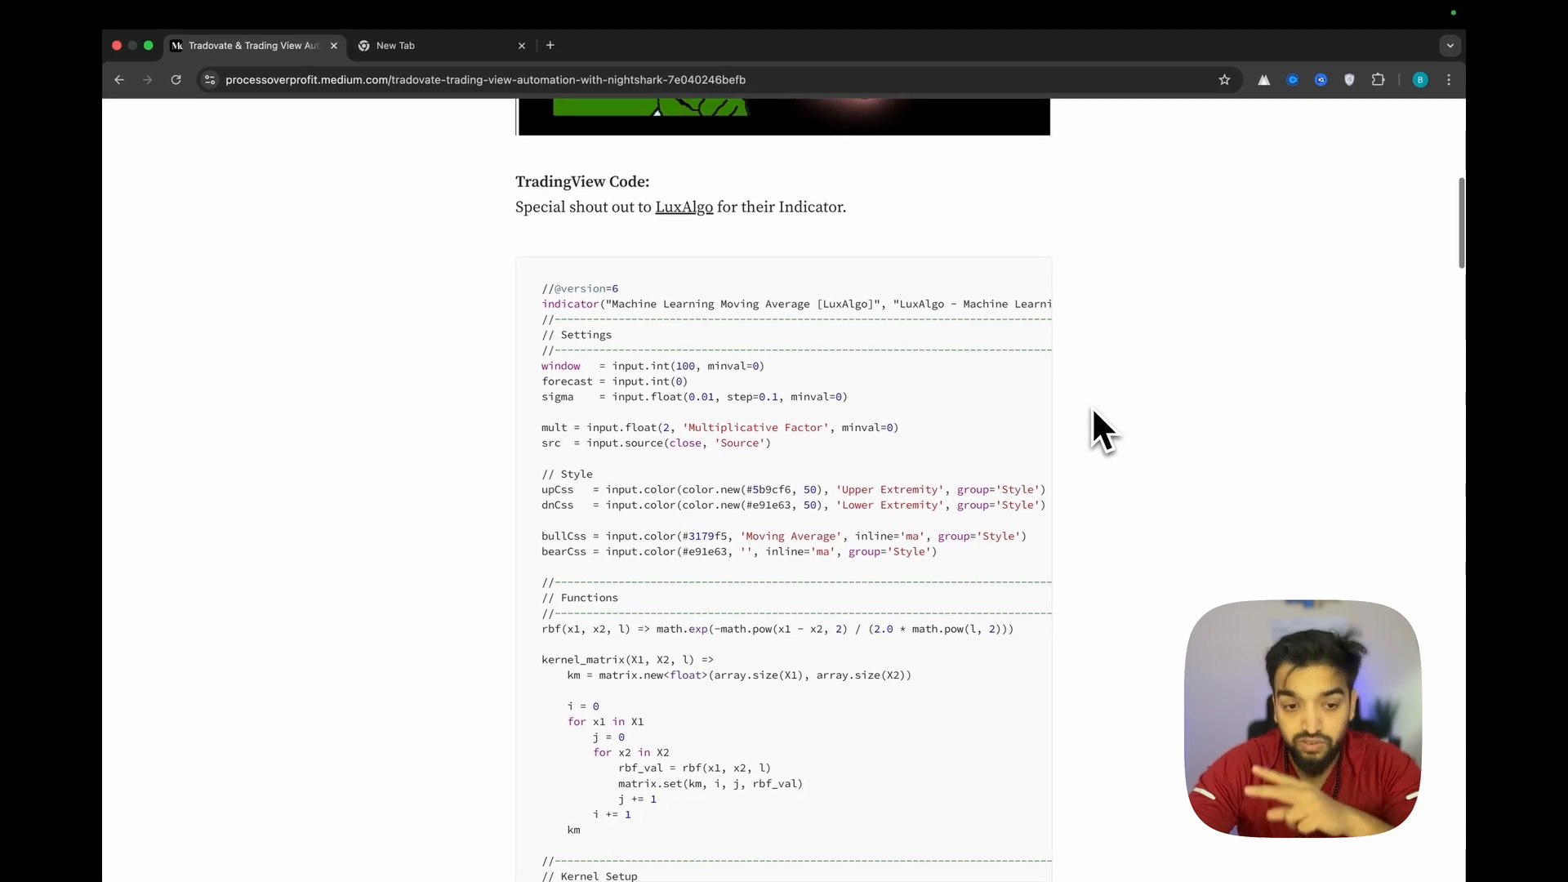
pyautogui.doubleClick(567, 178)
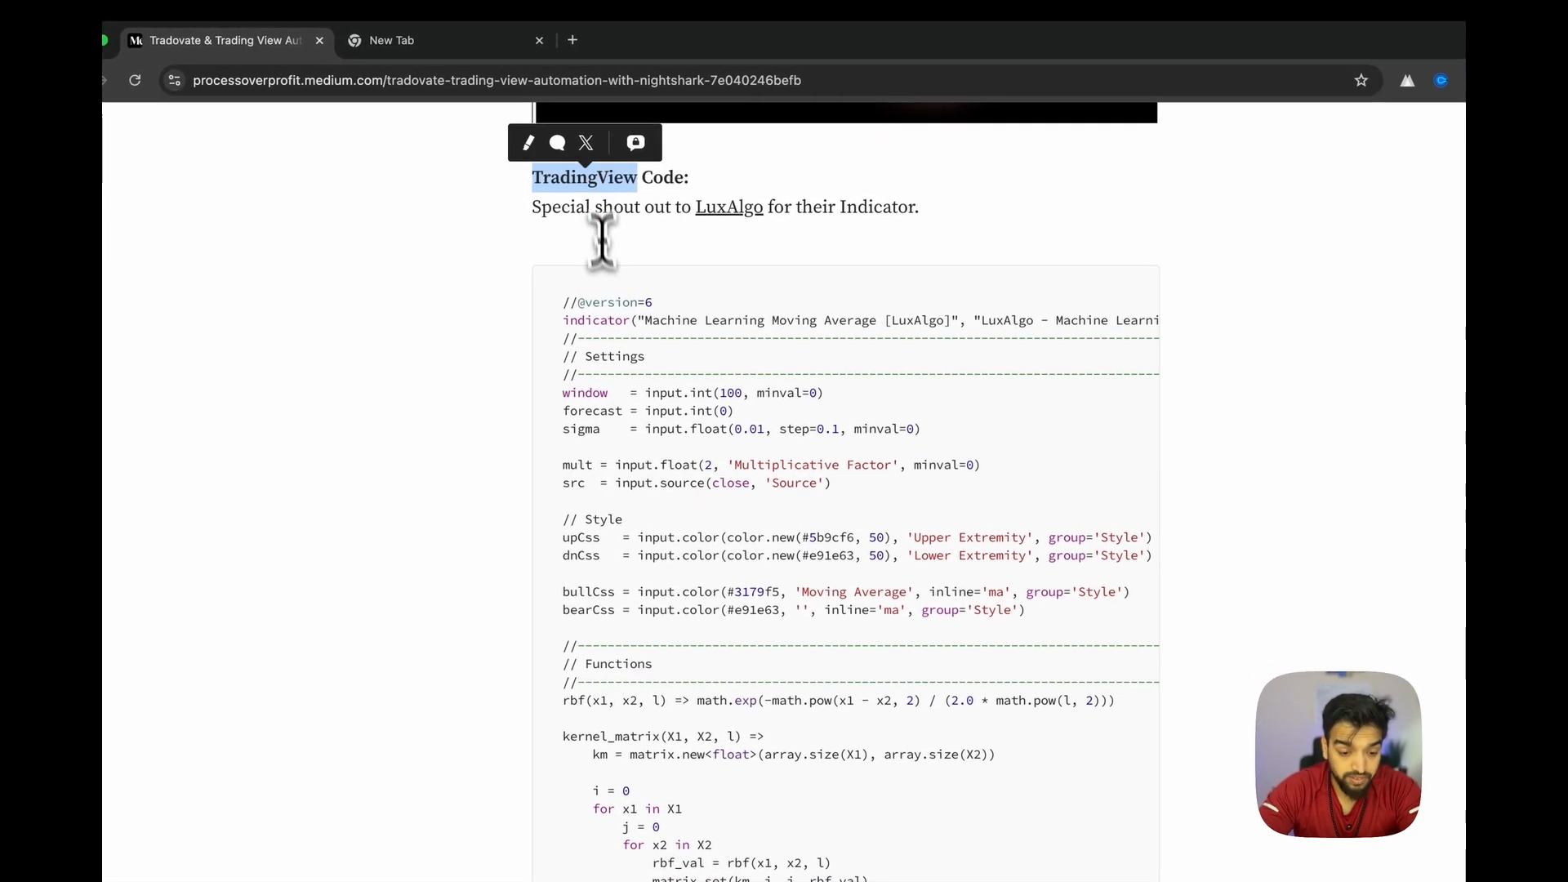
pyautogui.scroll(-3)
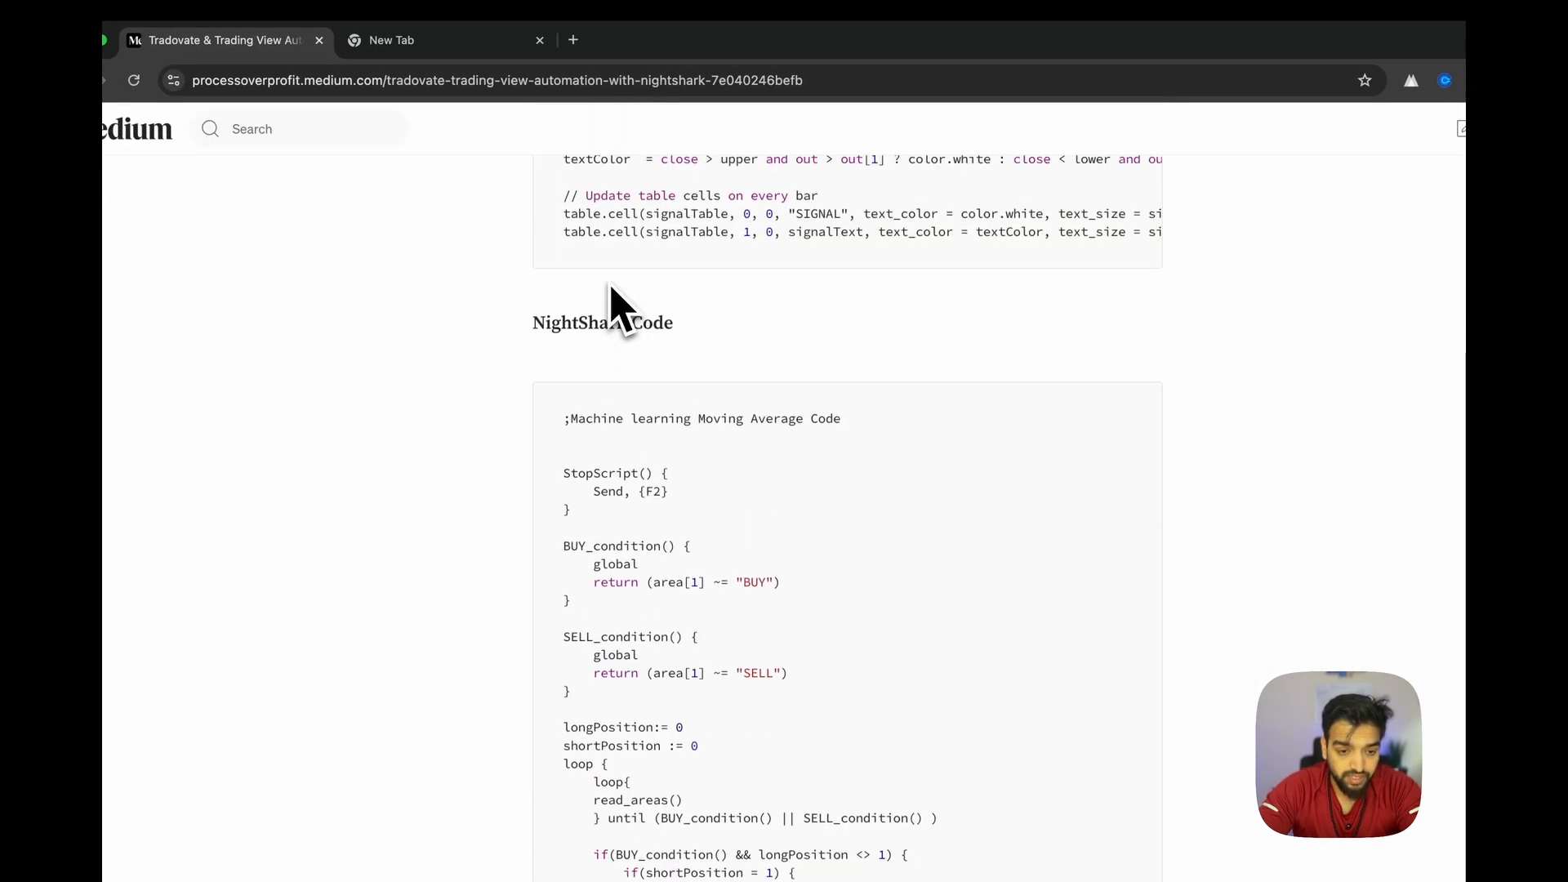
pyautogui.moveTo(705, 420)
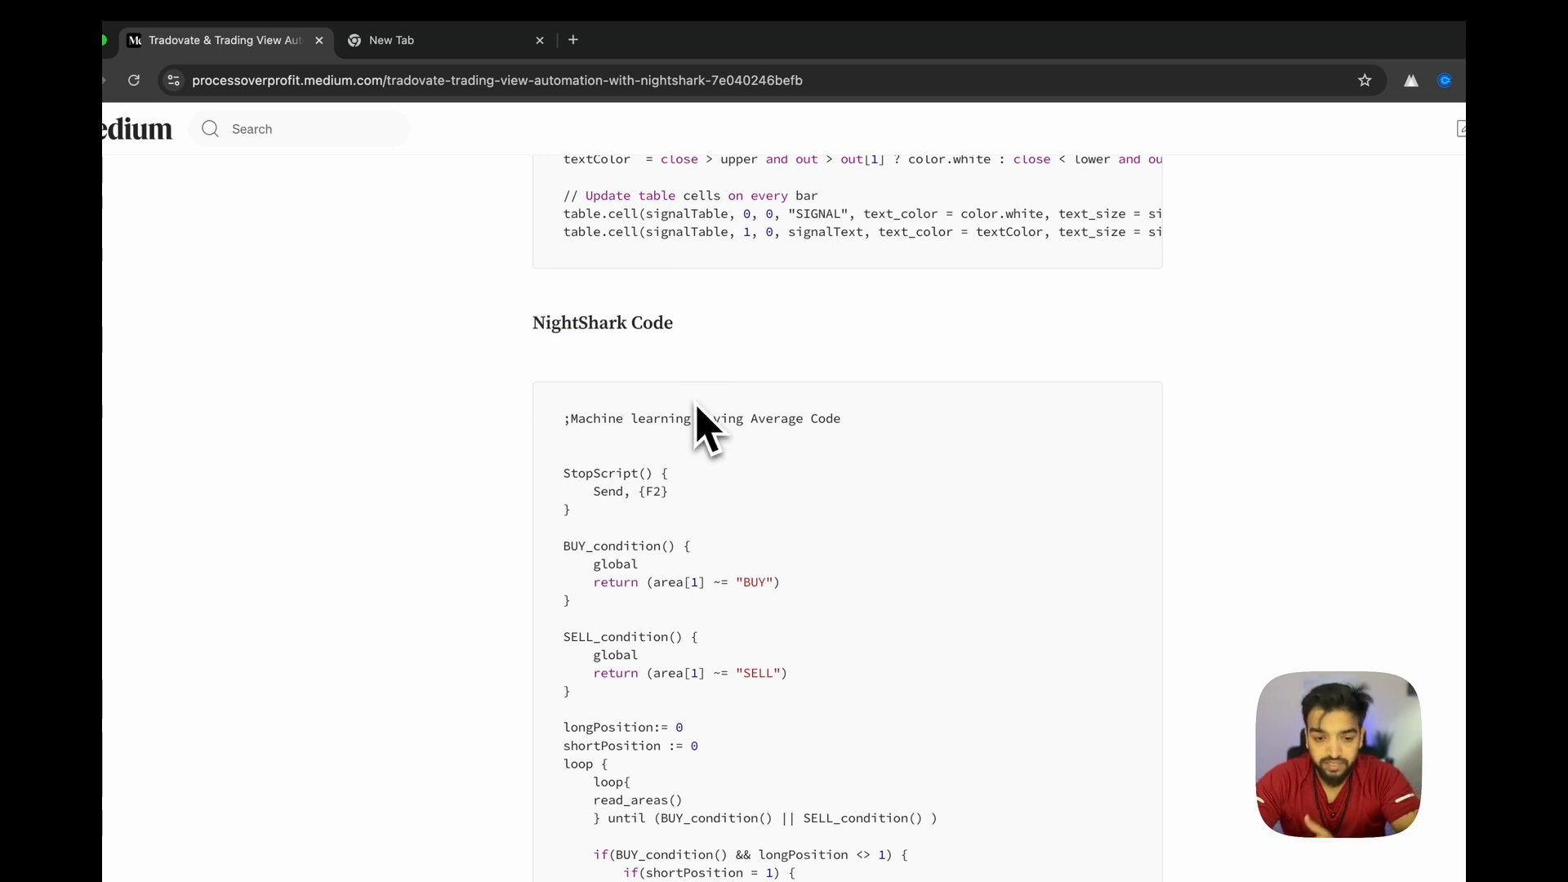
pyautogui.scroll(-3)
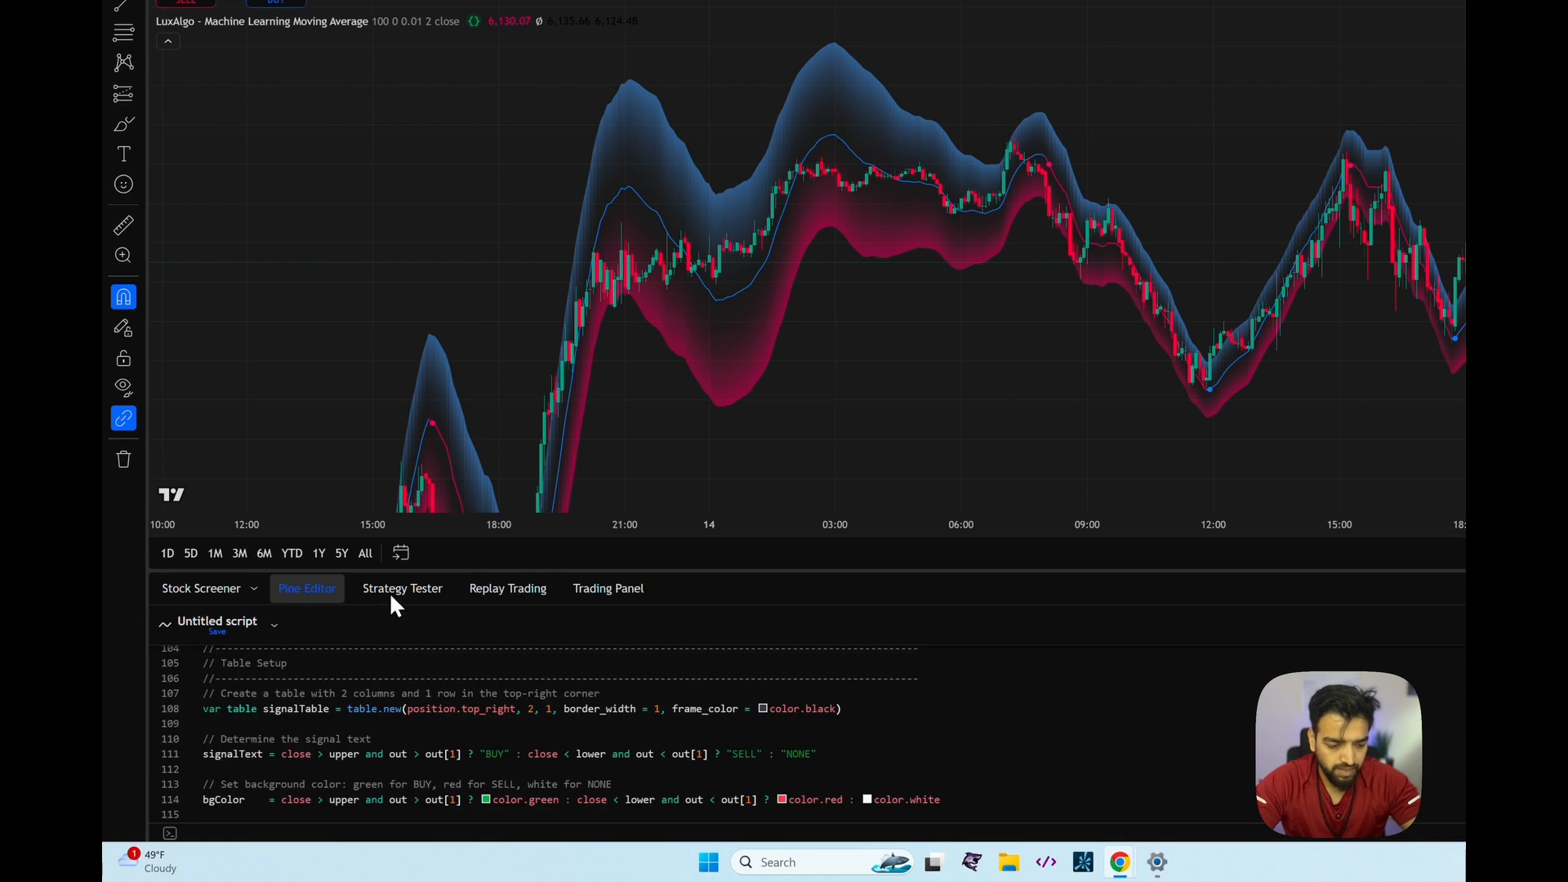
# Step: Add the table.cell update lines so the chart shows a SIGNAL table reading NONE
pyautogui.click(274, 625)
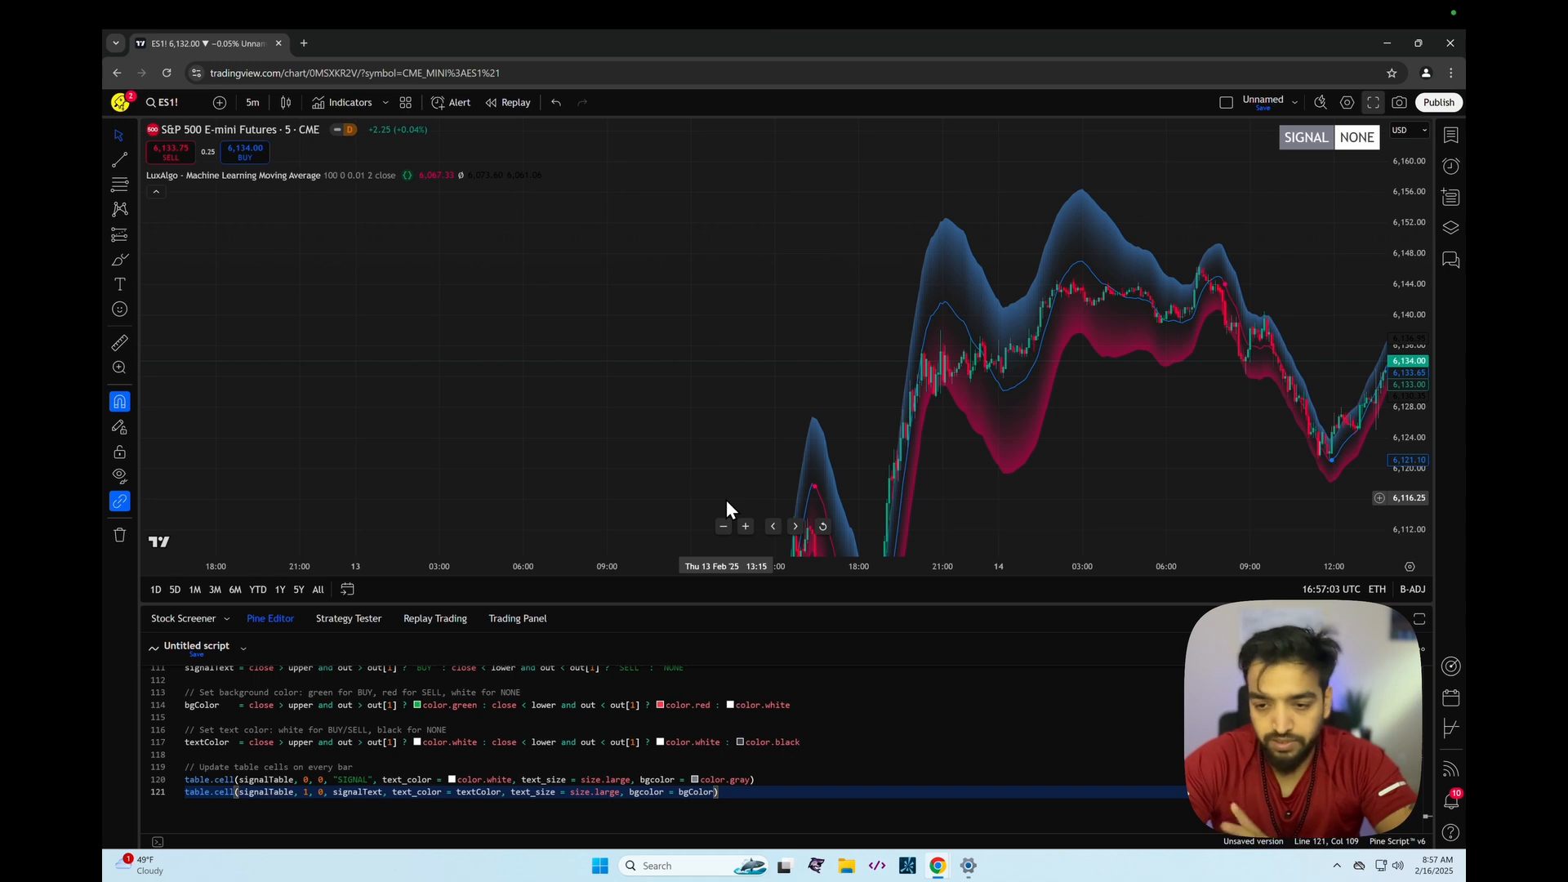
pyautogui.moveTo(583, 520)
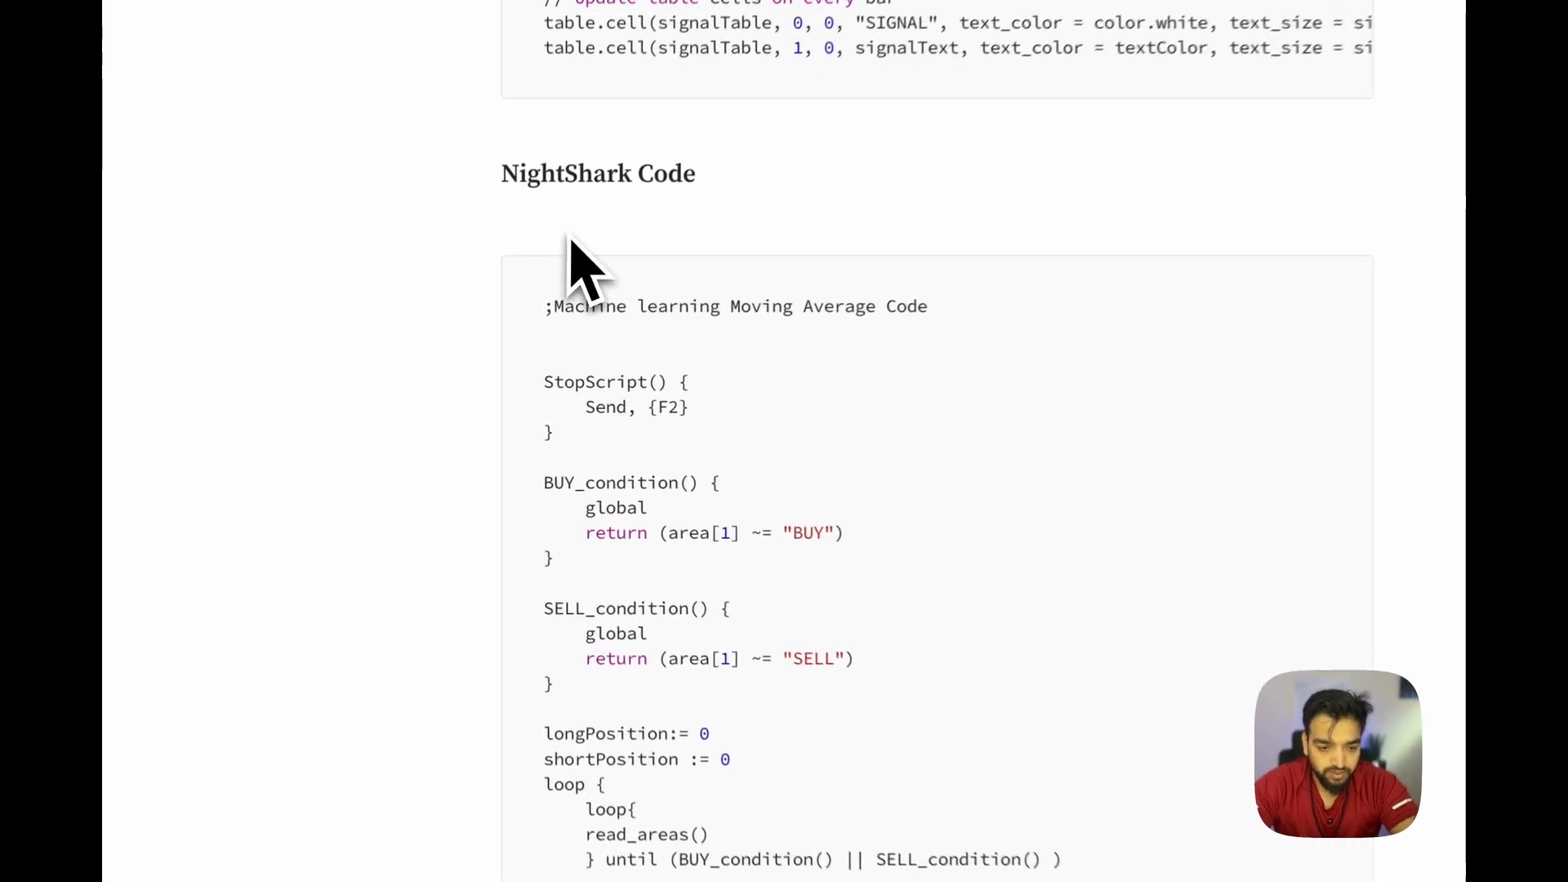
pyautogui.scroll(-3)
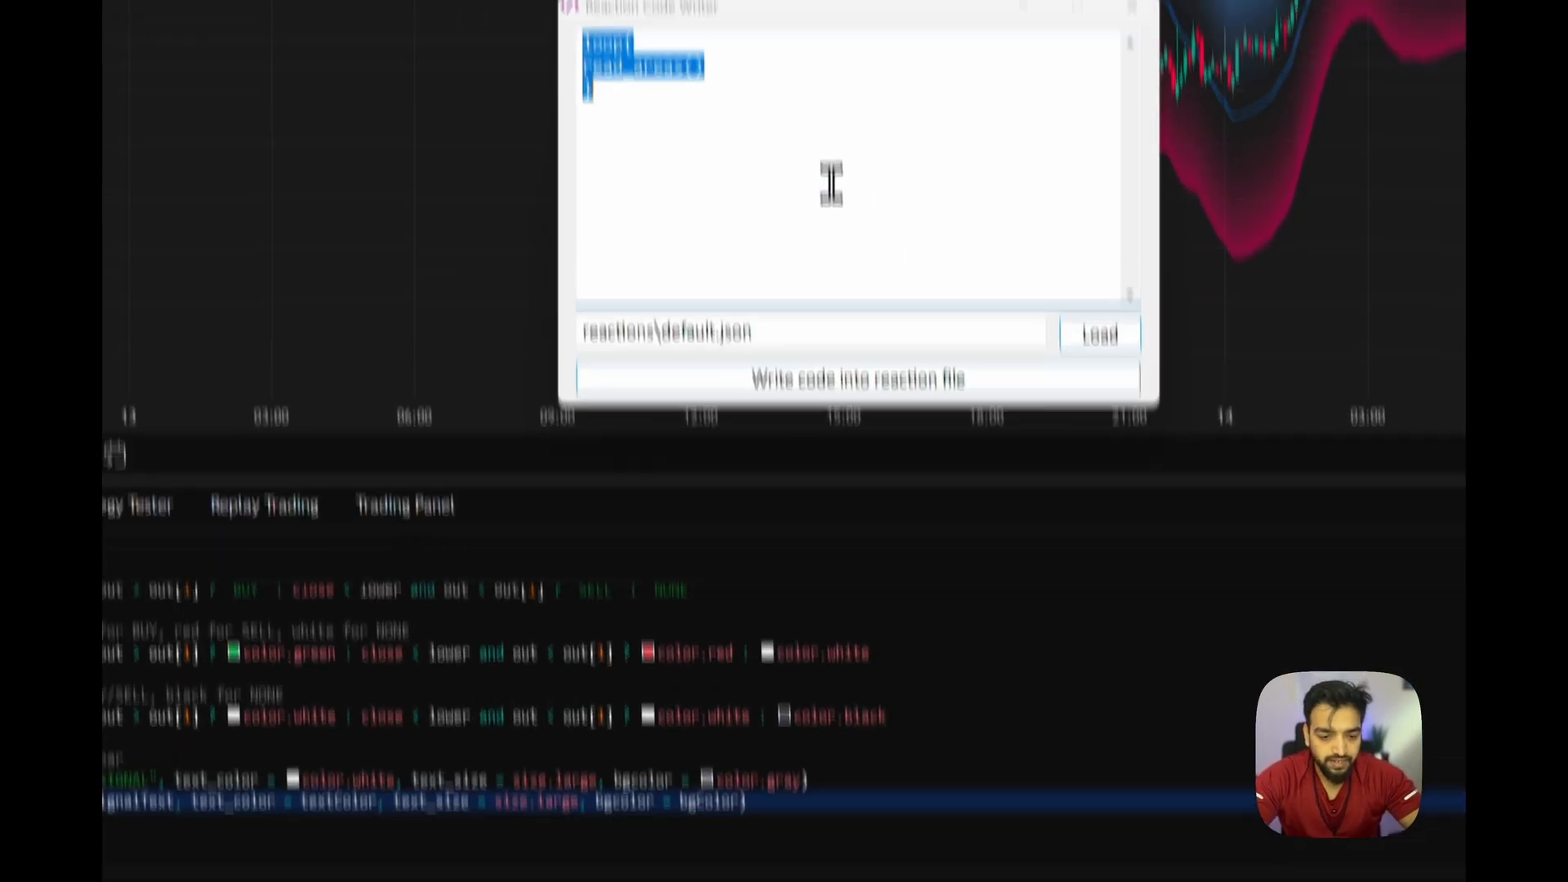
# Step: Copy default.json in the reactions folder and name the copy MLMA
pyautogui.click(1098, 334)
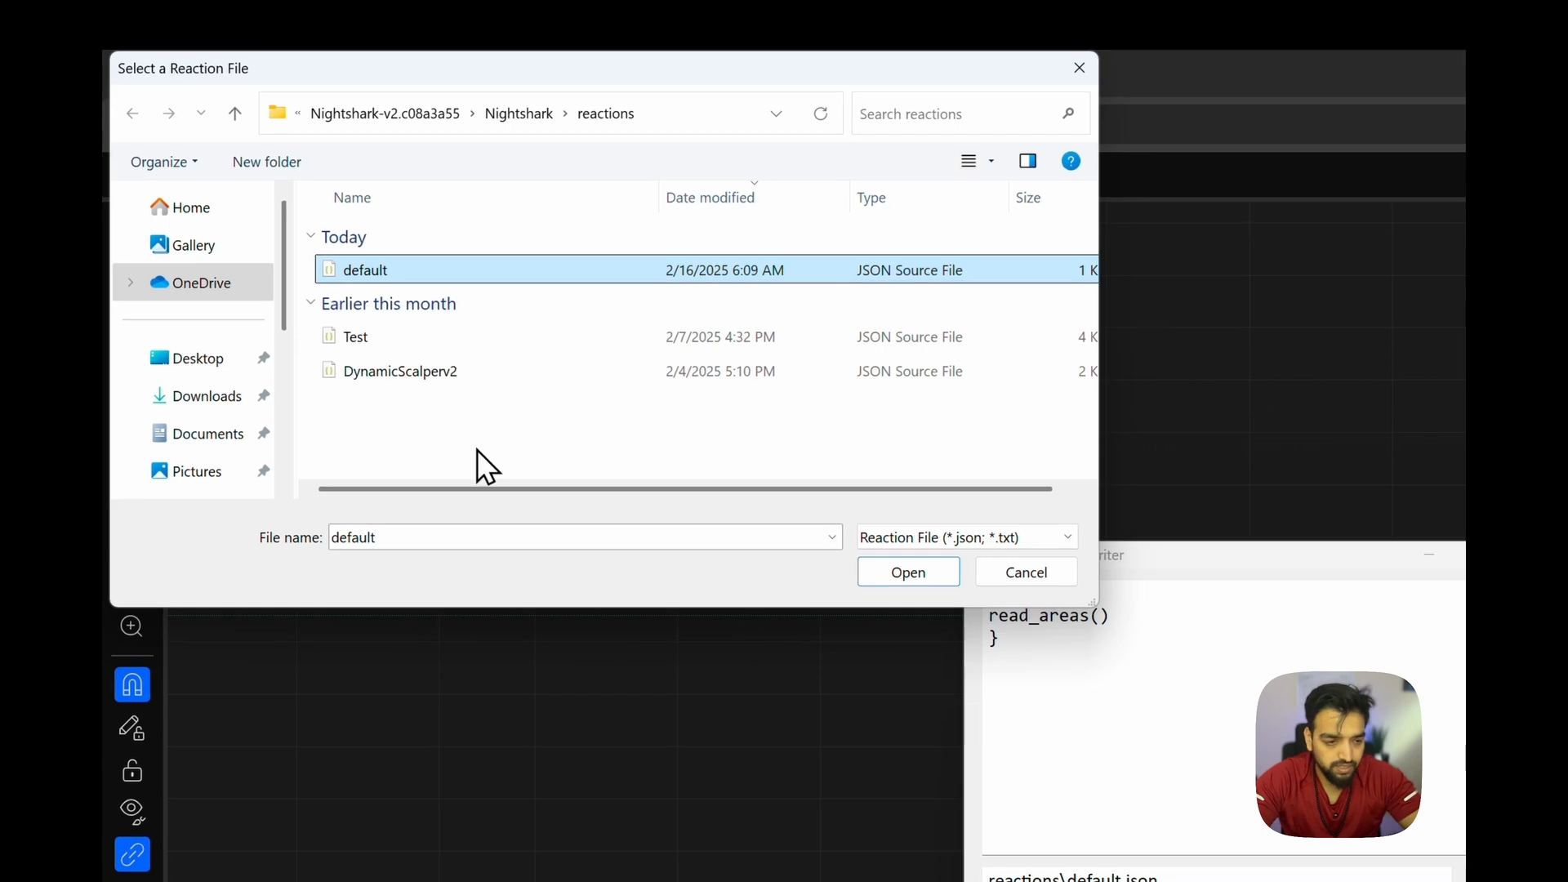
pyautogui.rightClick(363, 270)
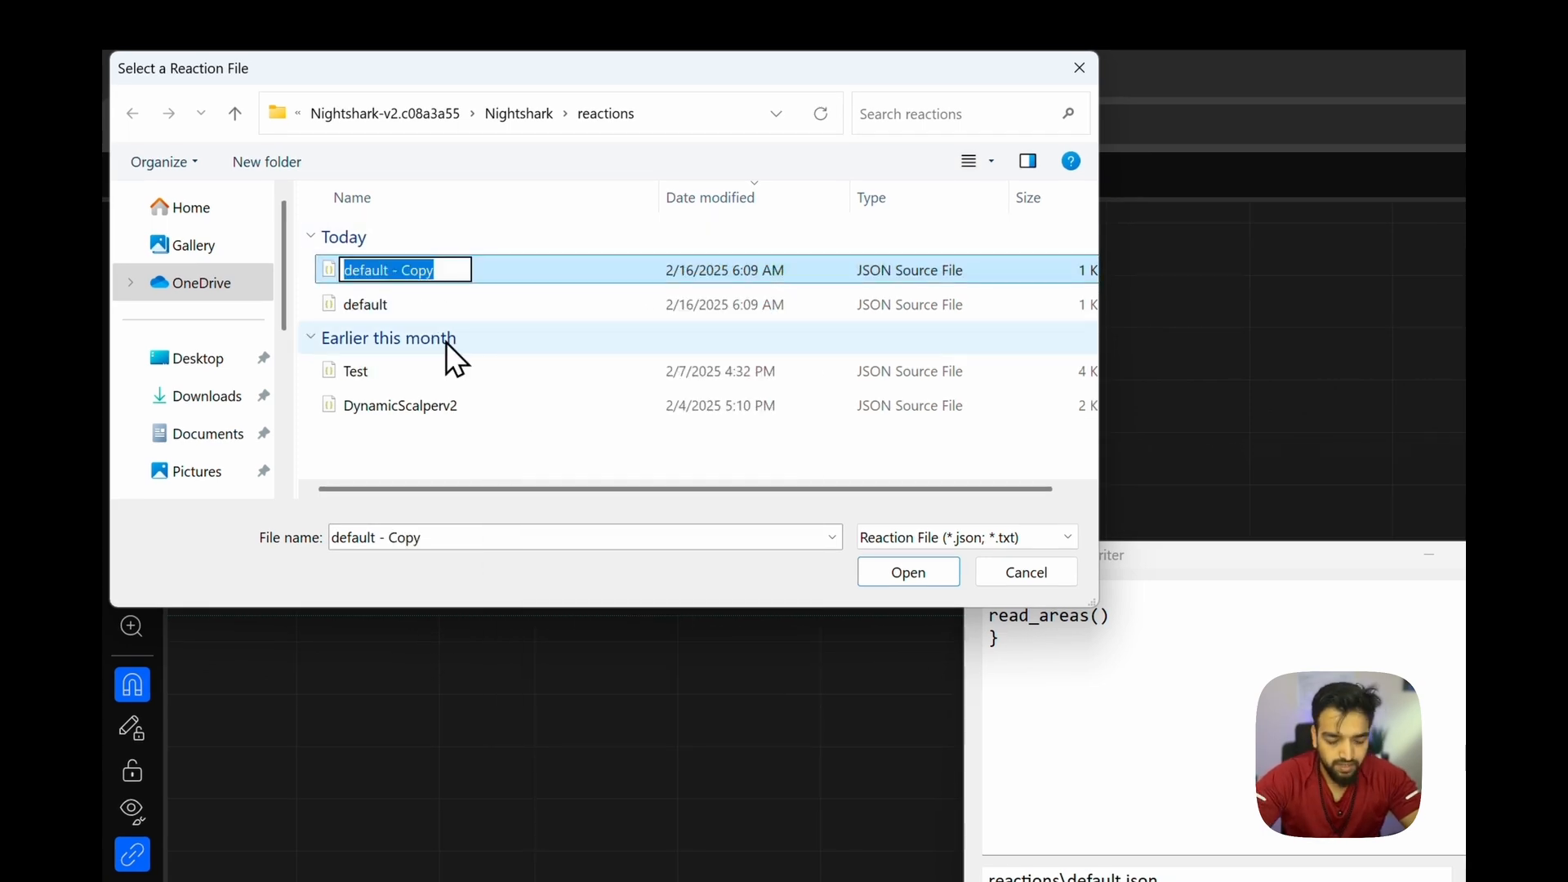
pyautogui.write('MLMA.json')
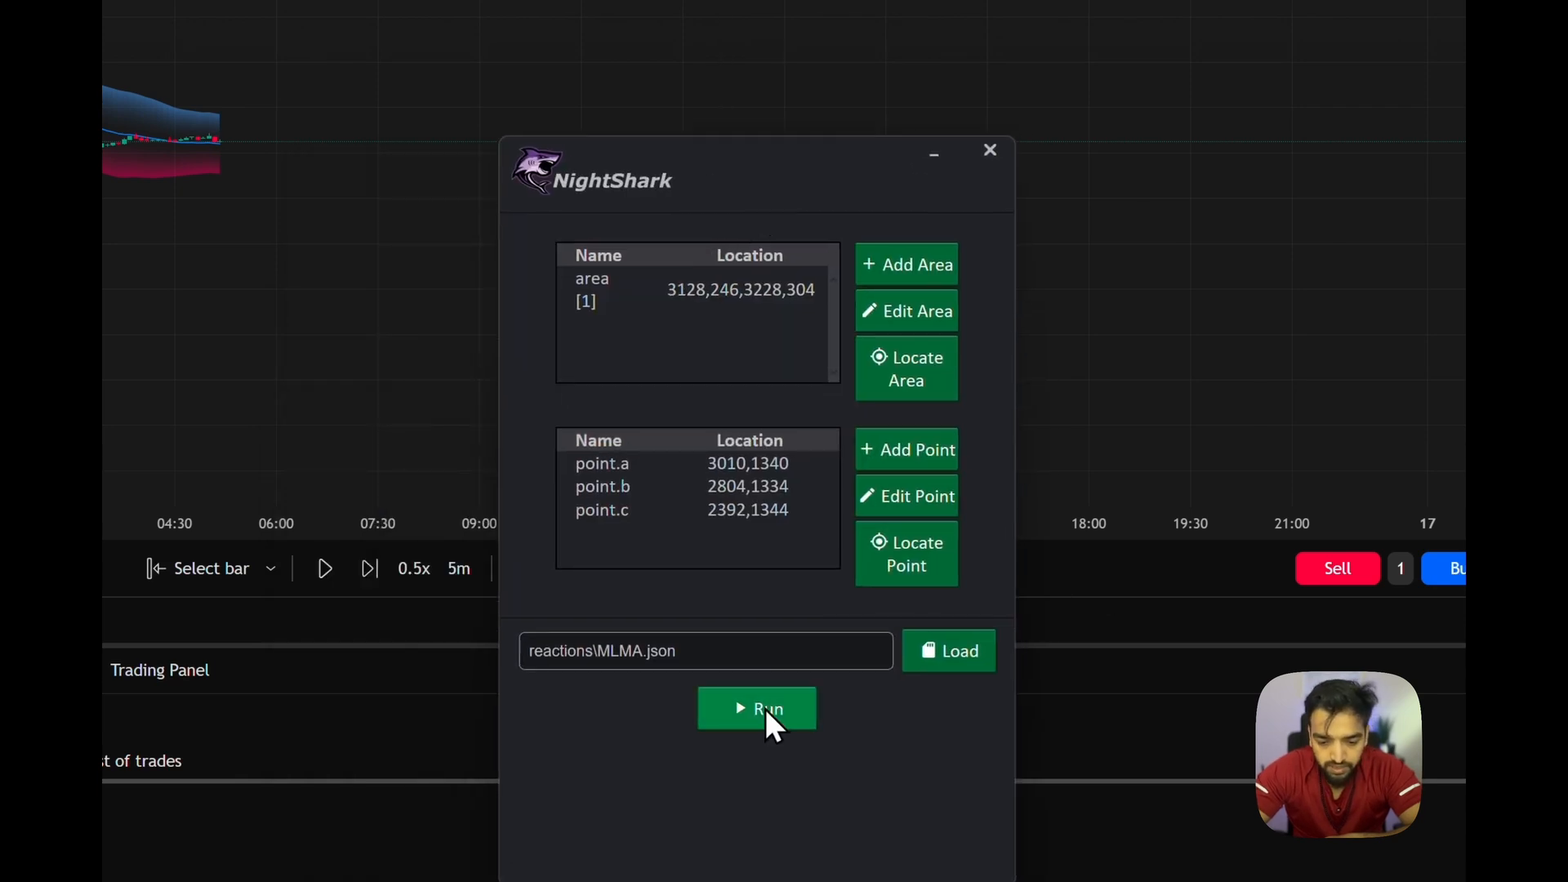
pyautogui.click(757, 709)
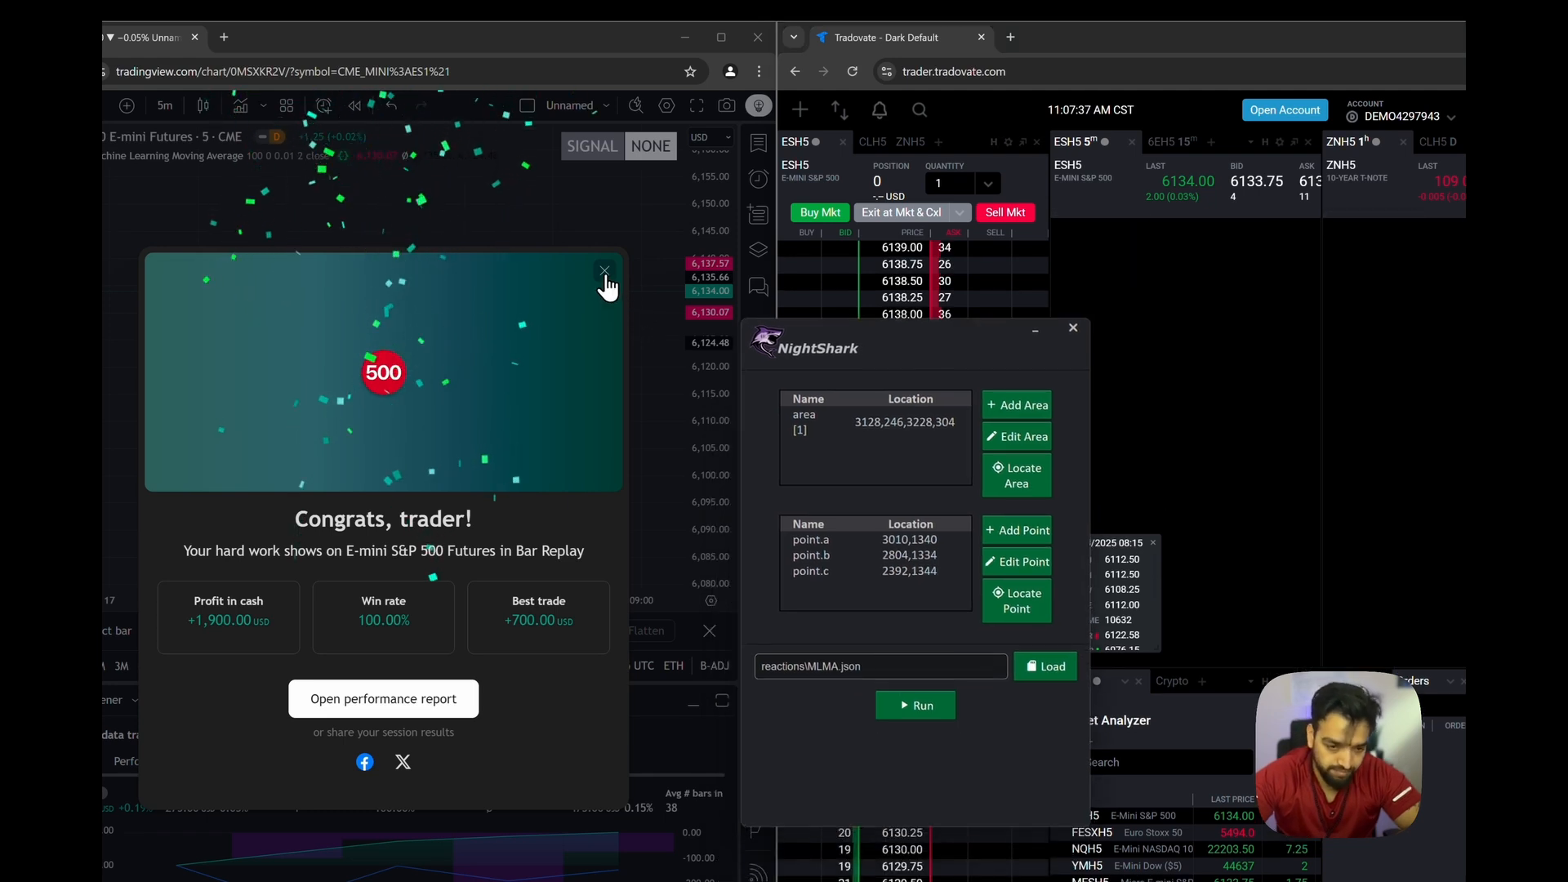
pyautogui.click(604, 272)
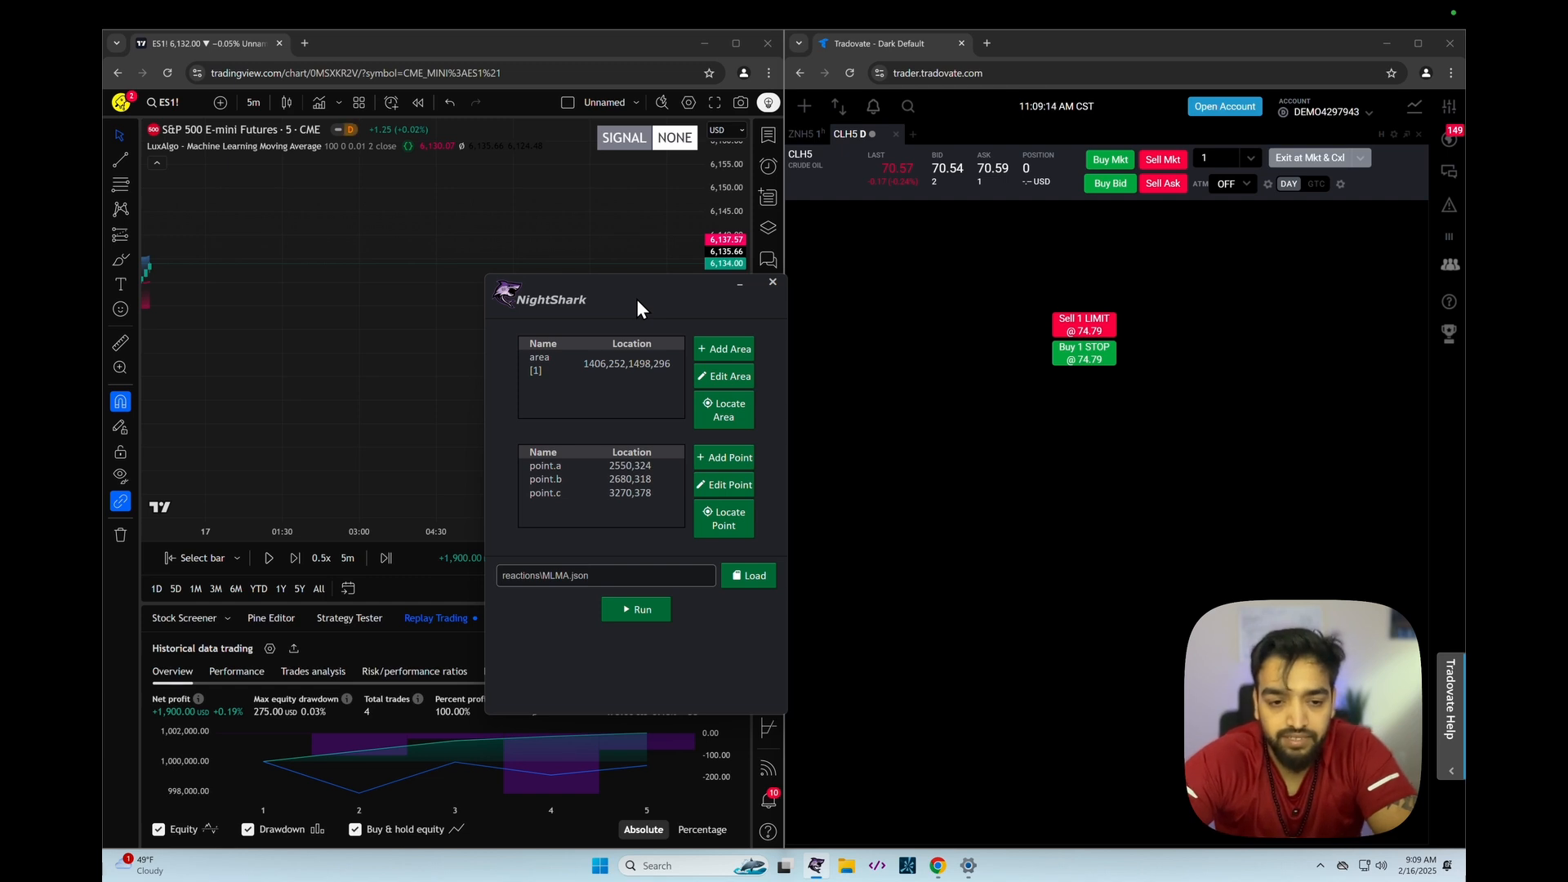
pyautogui.moveTo(945, 205)
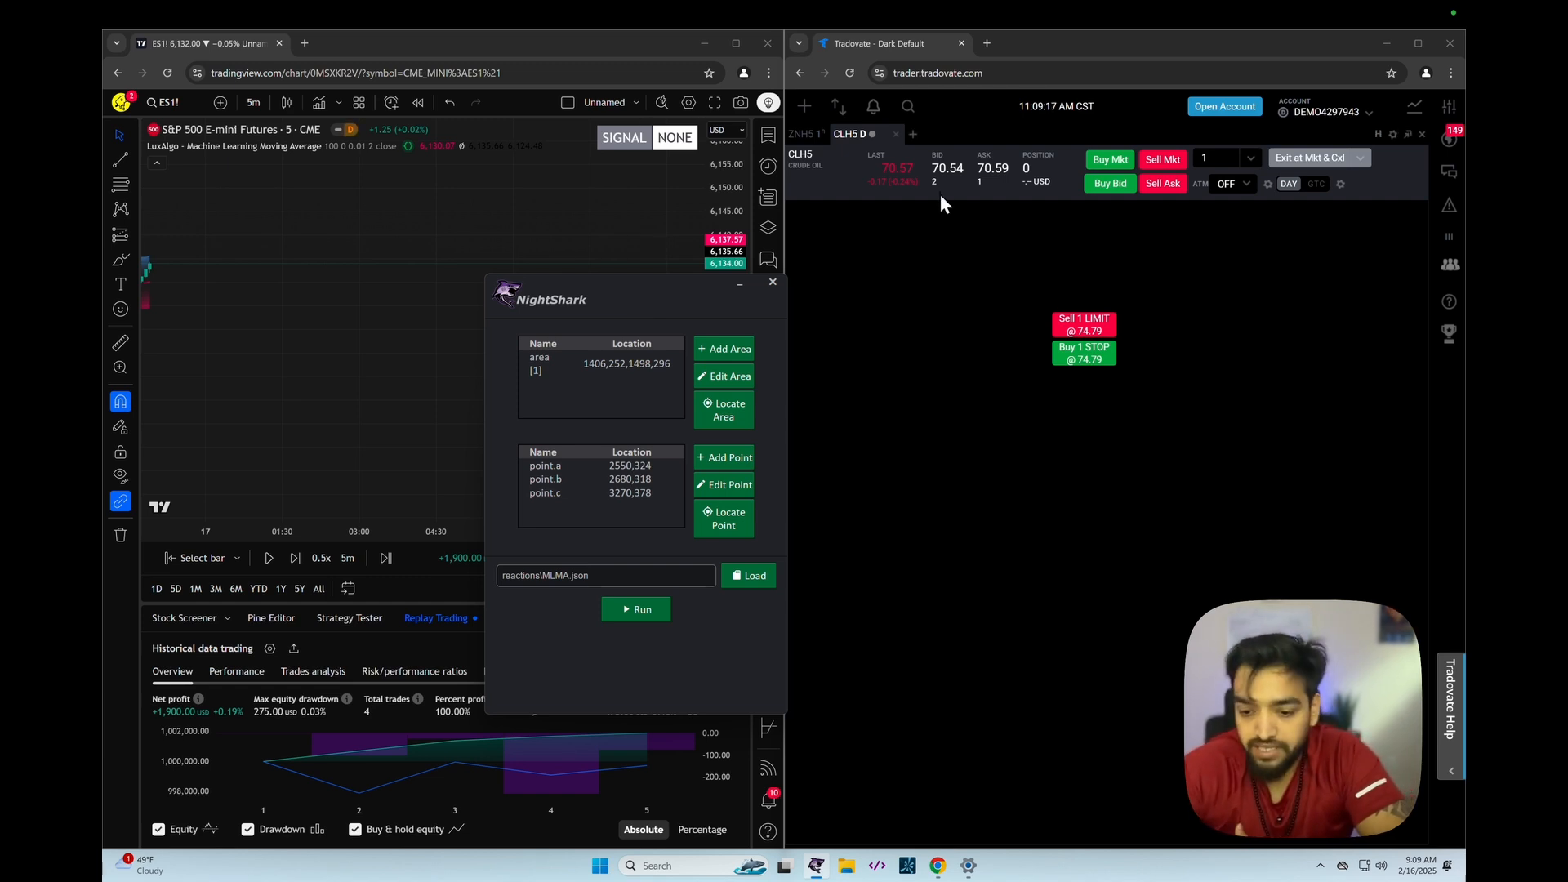